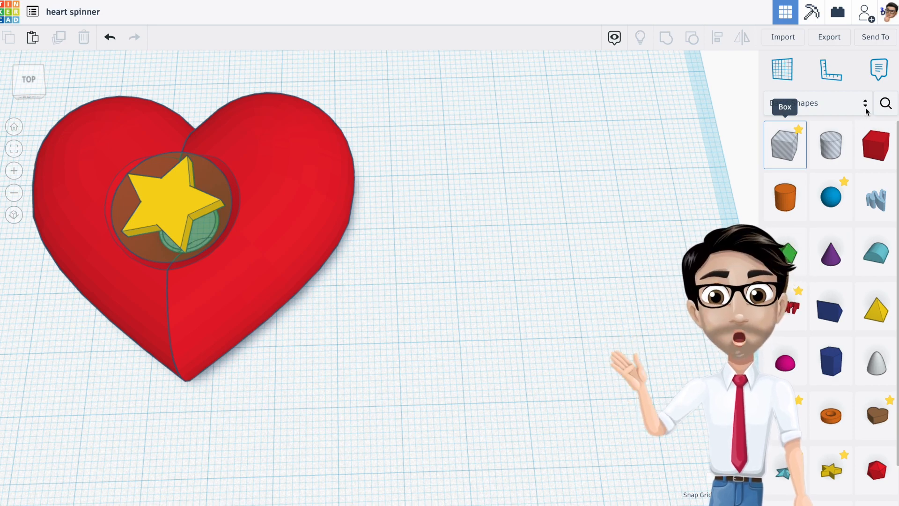
Step: Search the Community shape library for 'heart'
{"action": "left_click", "coordinate": [885, 103]}
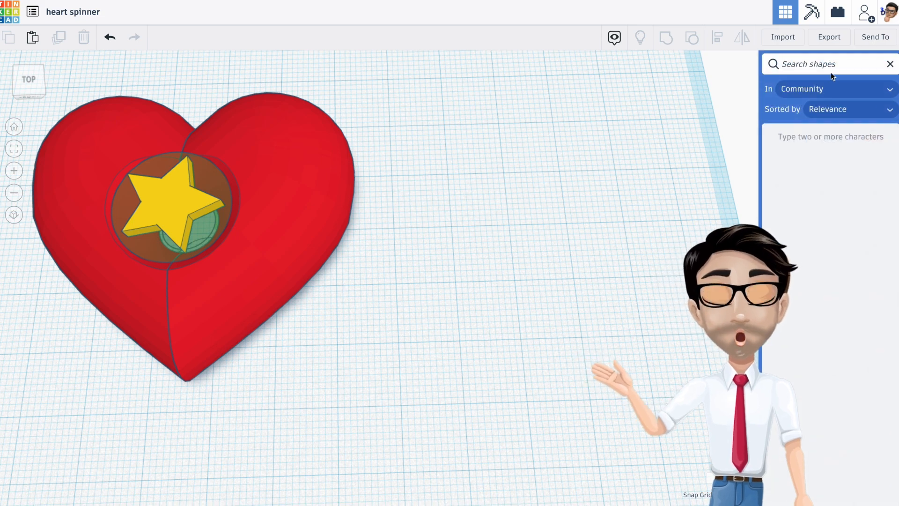
{"action": "type", "text": "heart"}
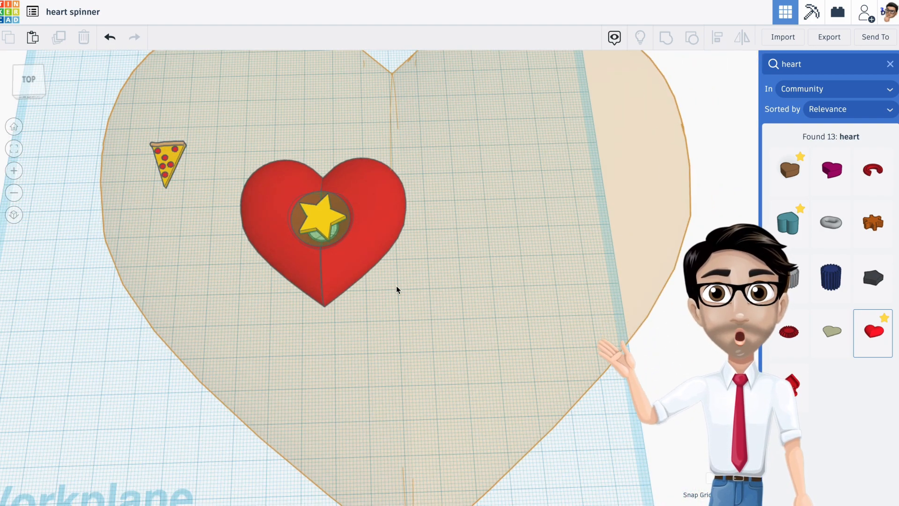
Step: Place the 3D heart, lower its height to 28, and move it beside the first heart
{"action": "left_click", "coordinate": [322, 229]}
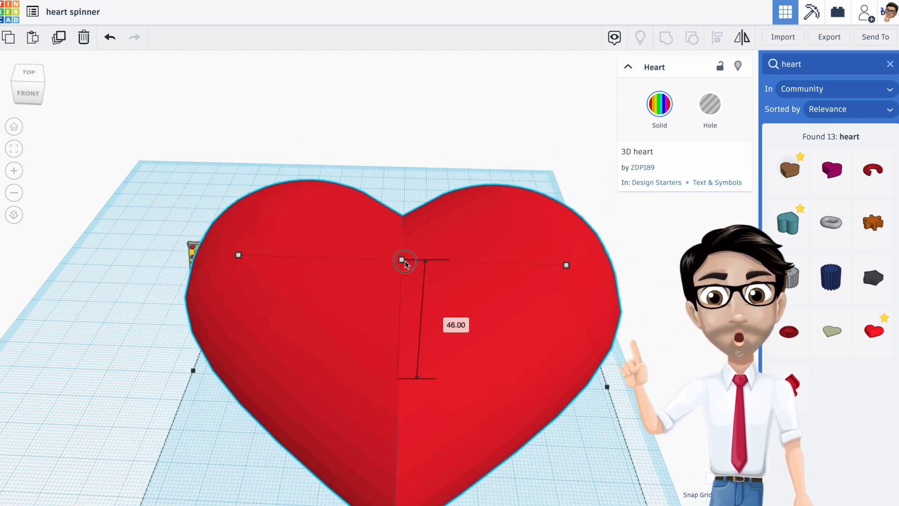
{"action": "left_click_drag", "start_coordinate": [404, 260], "coordinate": [400, 312]}
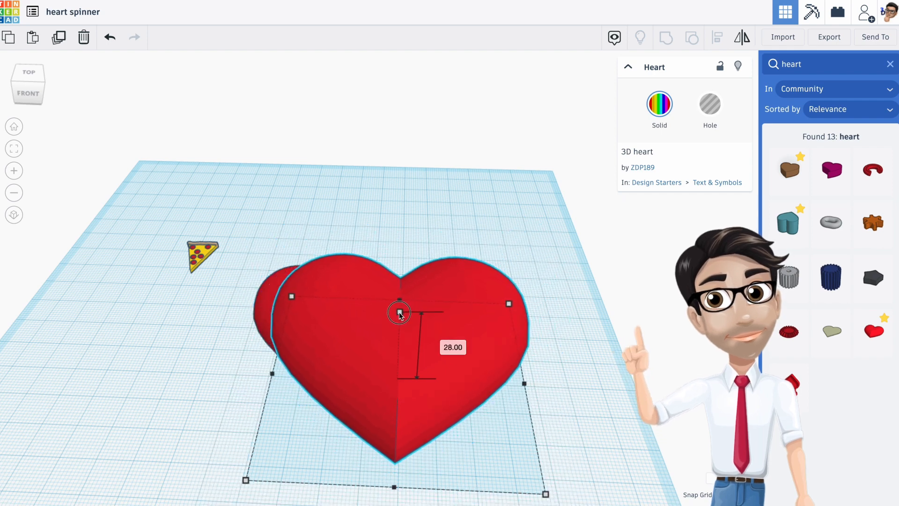
{"action": "left_click_drag", "start_coordinate": [399, 312], "coordinate": [399, 334]}
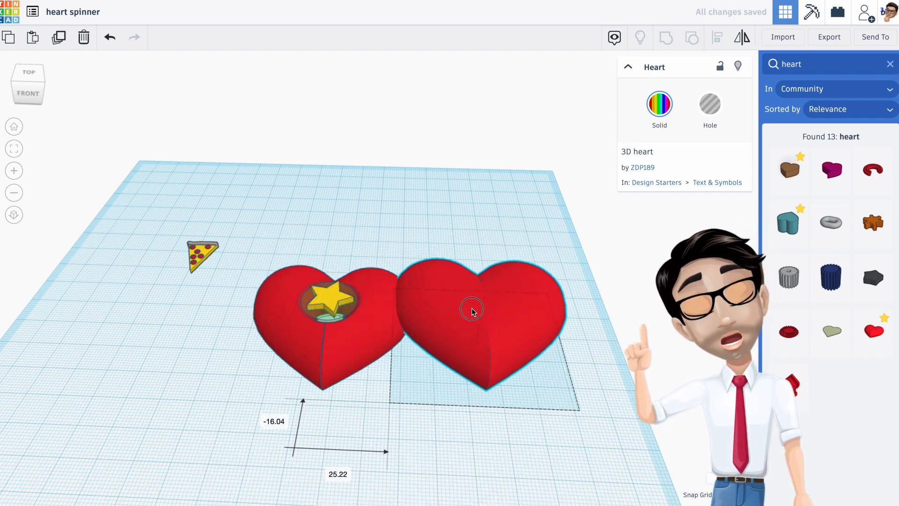
{"action": "left_click_drag", "start_coordinate": [471, 308], "coordinate": [503, 332]}
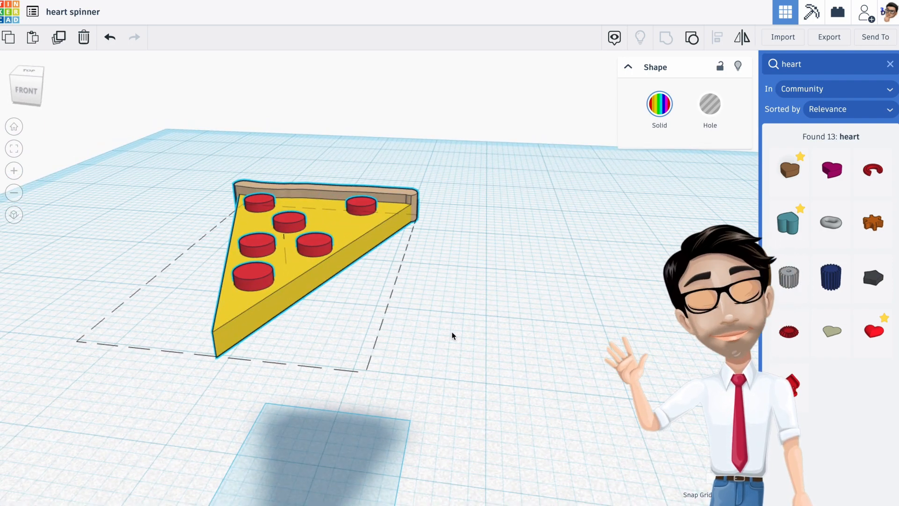
{"action": "mouse_move", "coordinate": [62, 190]}
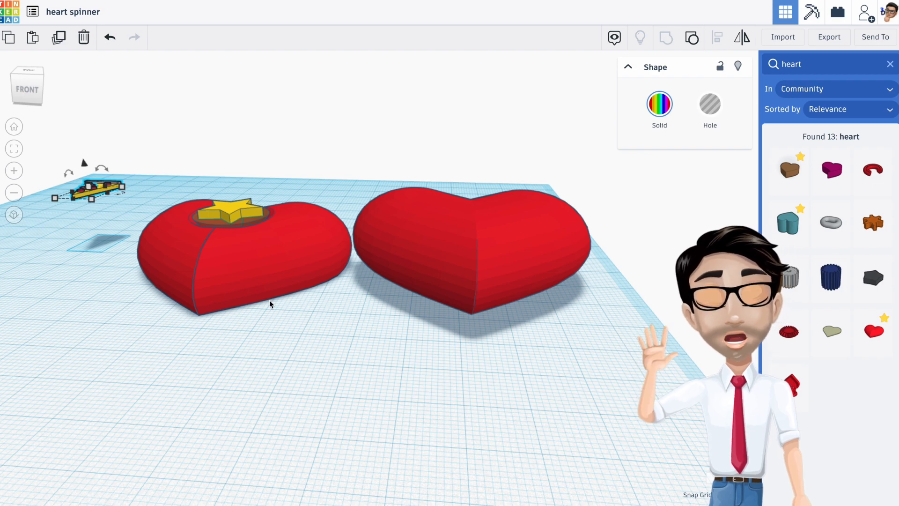
Step: Return to Basic Shapes, try a box hole over the second heart, then deselect
{"action": "left_click", "coordinate": [469, 269]}
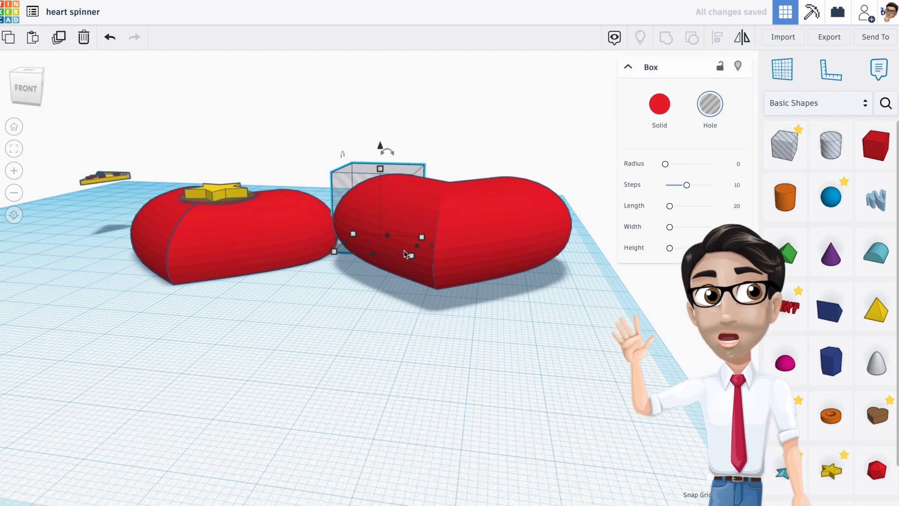
{"action": "left_click_drag", "start_coordinate": [414, 250], "coordinate": [598, 336]}
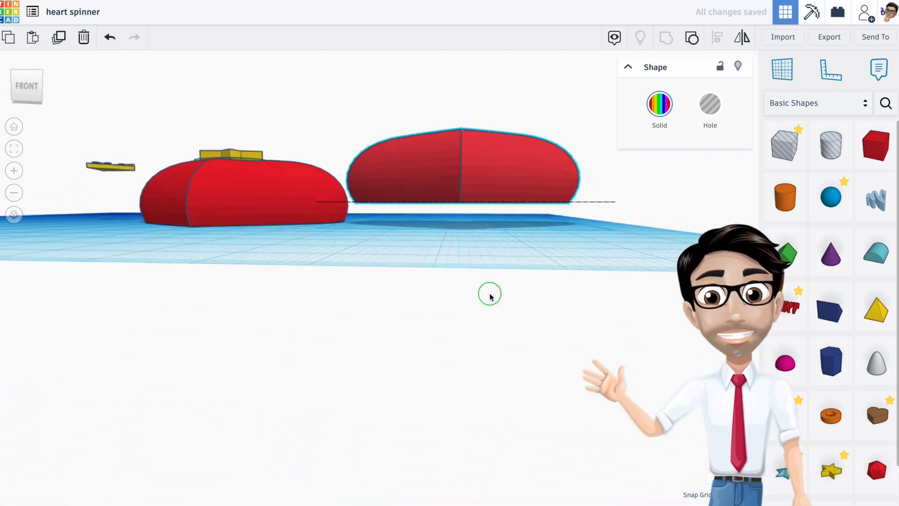
{"action": "left_click", "coordinate": [490, 293]}
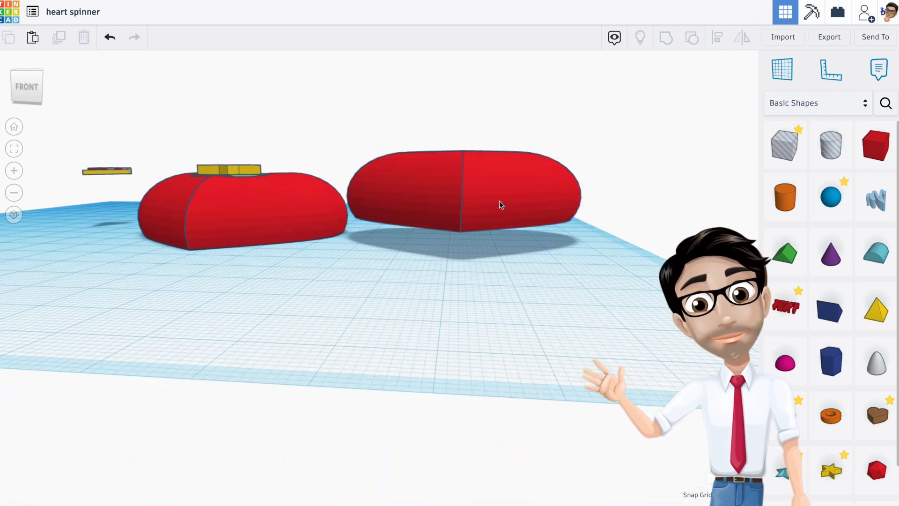
{"action": "left_click", "coordinate": [498, 205]}
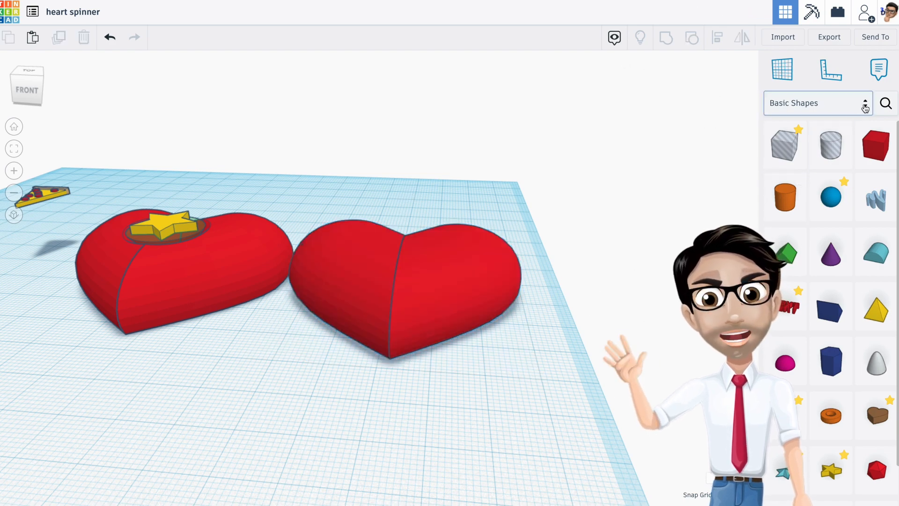
Step: Add a Shape Generators Hyperboloid with maximum sides and height 15
{"action": "left_click", "coordinate": [818, 102]}
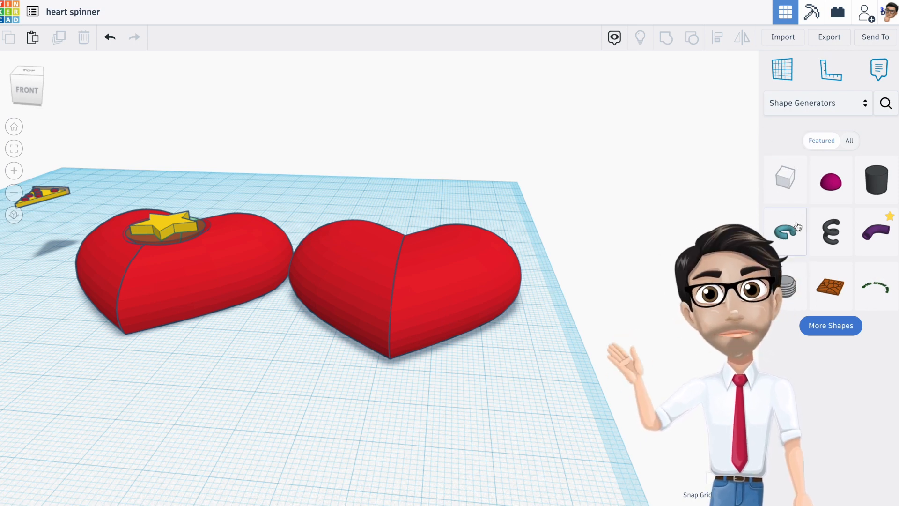
{"action": "left_click", "coordinate": [784, 178]}
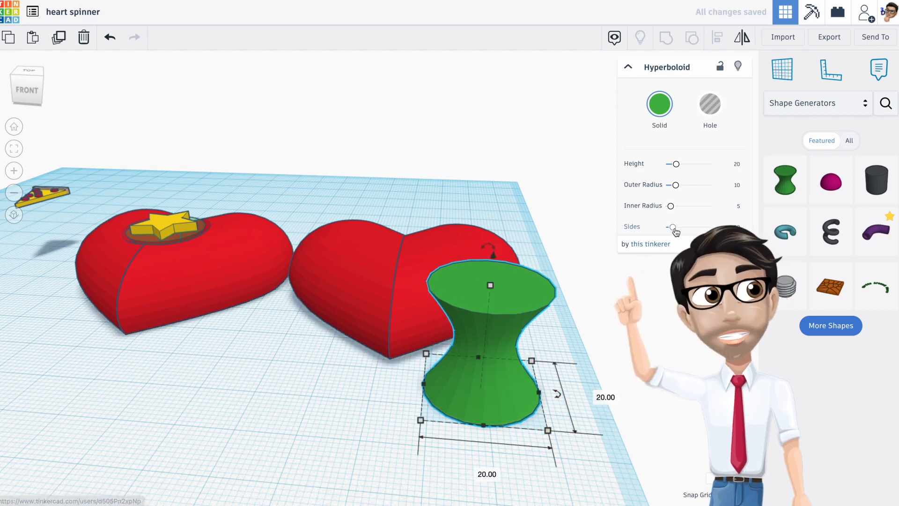
{"action": "left_click_drag", "start_coordinate": [674, 226], "coordinate": [710, 227]}
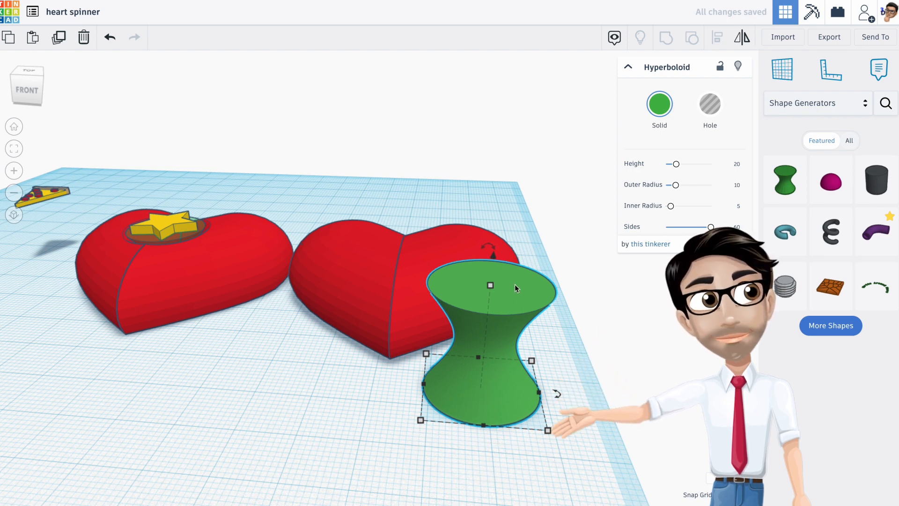
{"action": "left_click", "coordinate": [489, 285]}
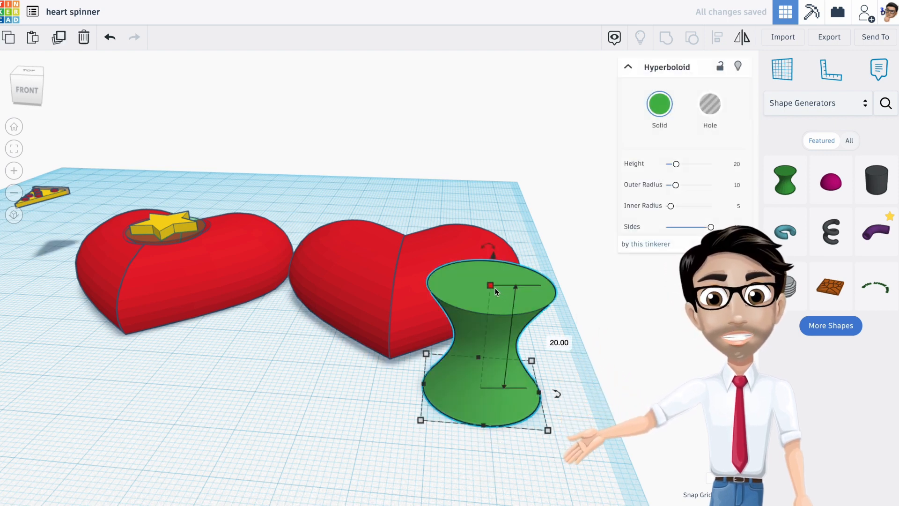
{"action": "type", "text": "15"}
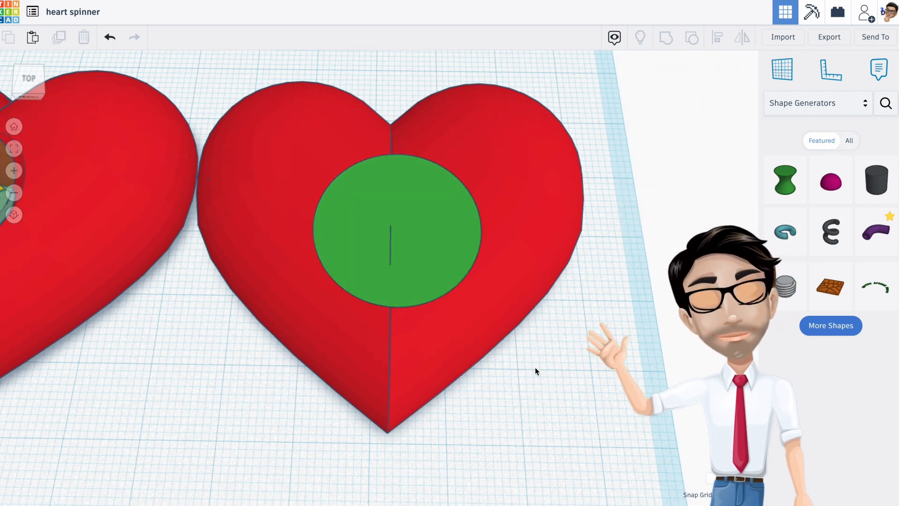
Step: Centre the hyperboloid within the second heart's upper area from Top view
{"action": "left_click", "coordinate": [394, 239]}
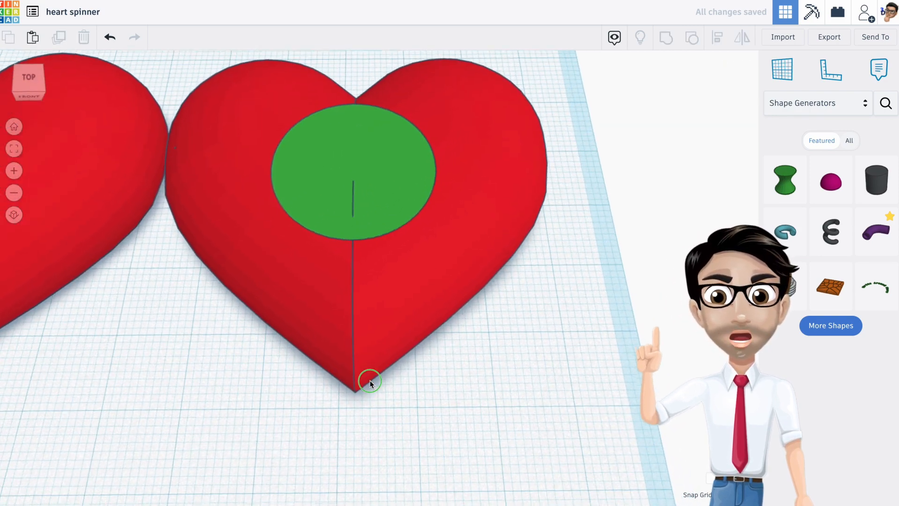
{"action": "left_click", "coordinate": [353, 172]}
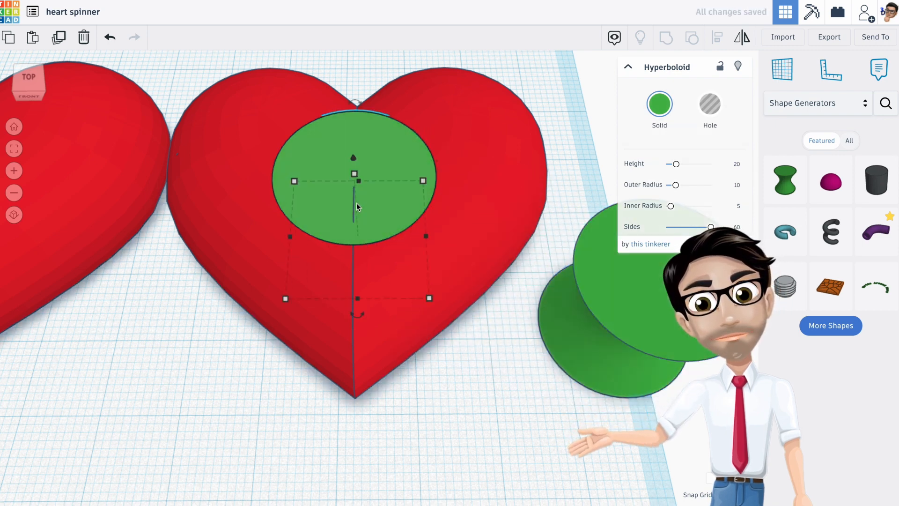
Step: Hide the green hyperboloid and select the round hole in the heart
{"action": "left_click", "coordinate": [709, 105]}
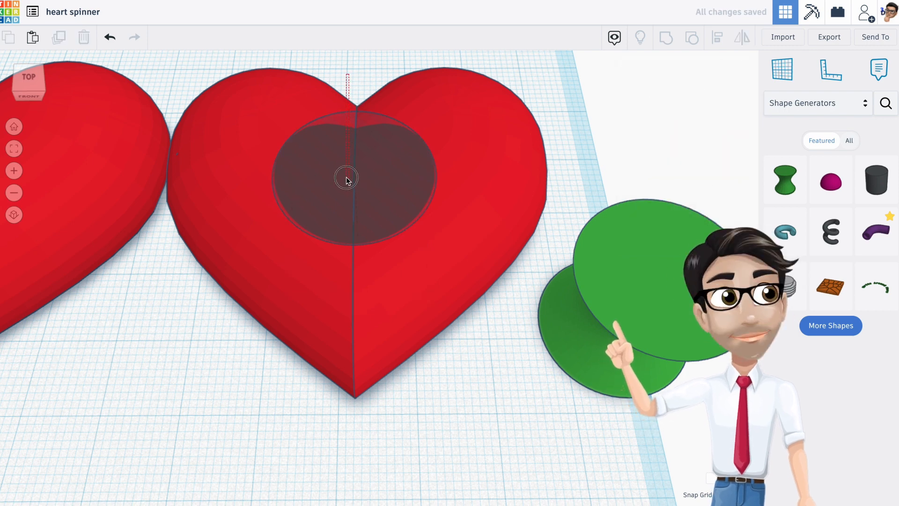
{"action": "left_click", "coordinate": [347, 178]}
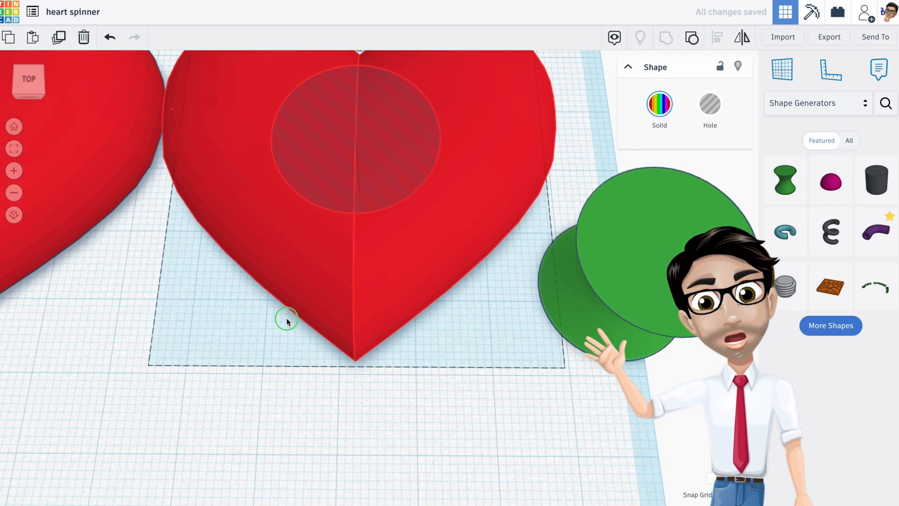
Step: Group the hole into the heart, then sink the hyperboloid down into the hole
{"action": "left_click", "coordinate": [344, 230]}
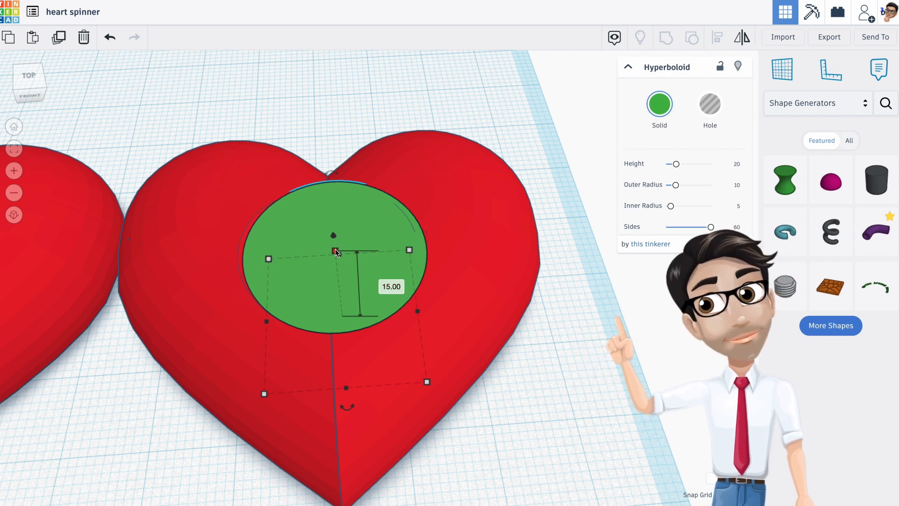
{"action": "left_click_drag", "start_coordinate": [332, 251], "coordinate": [336, 256]}
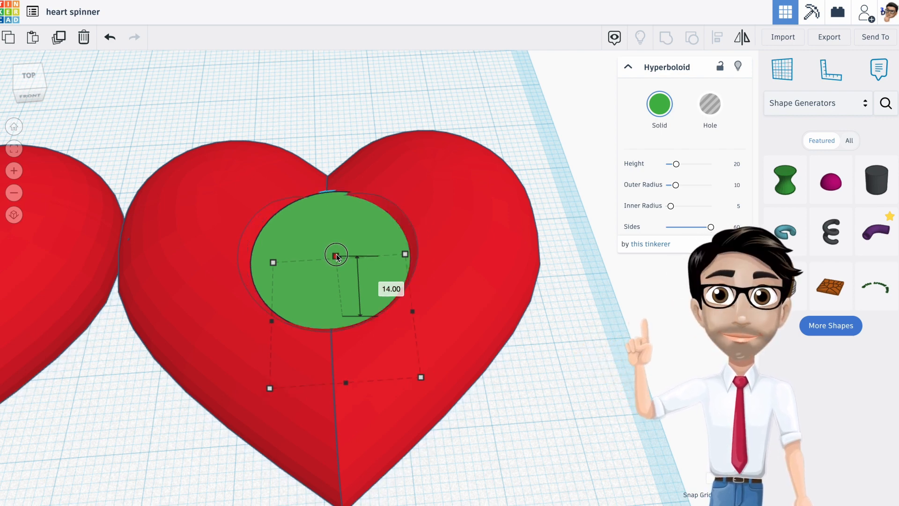
{"action": "left_click_drag", "start_coordinate": [335, 255], "coordinate": [335, 262]}
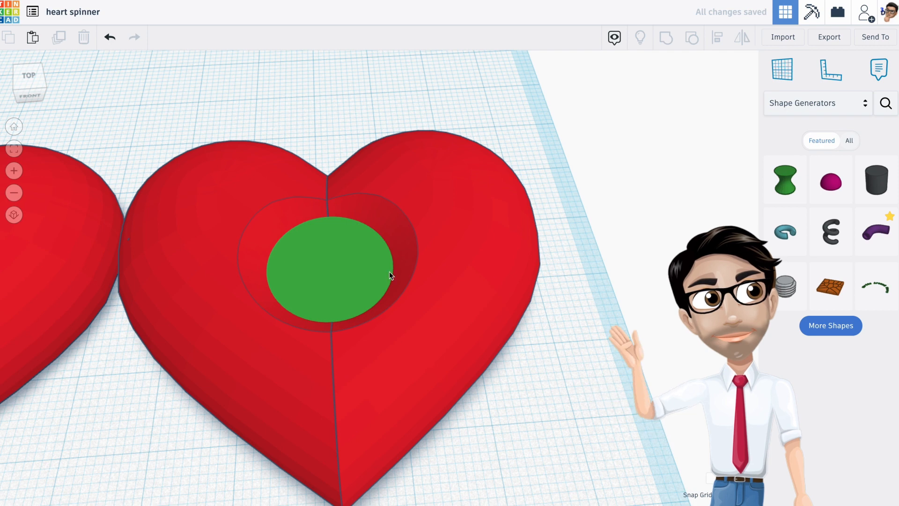
{"action": "left_click", "coordinate": [332, 269]}
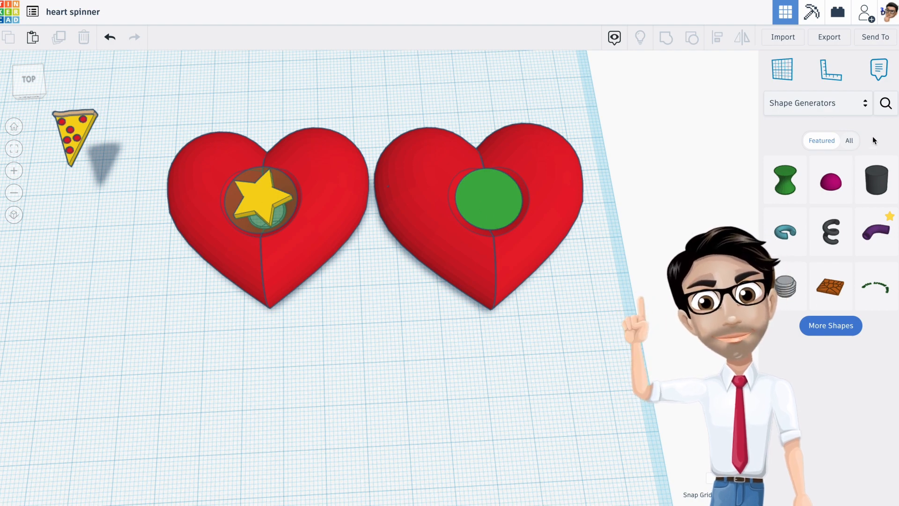
Step: Switch to Basic Shapes and add a Text shape reading 'A'
{"action": "left_click", "coordinate": [830, 324]}
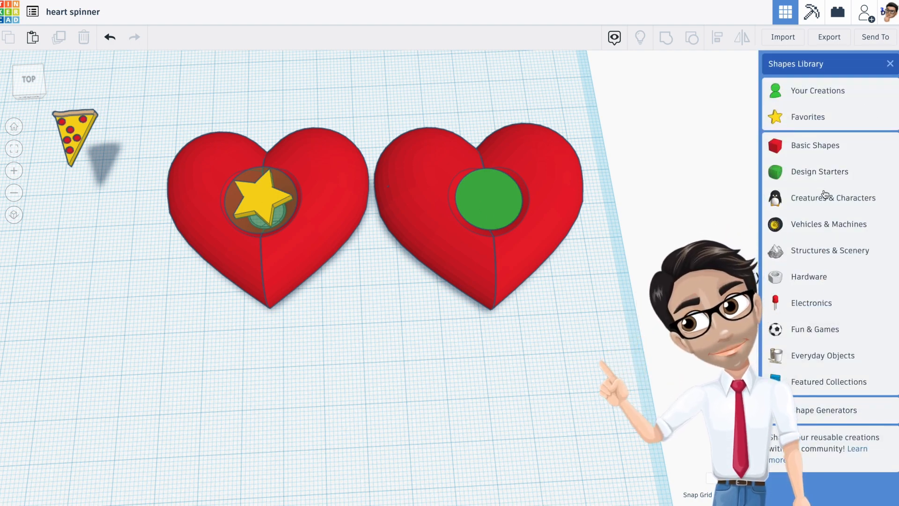
{"action": "left_click", "coordinate": [814, 145]}
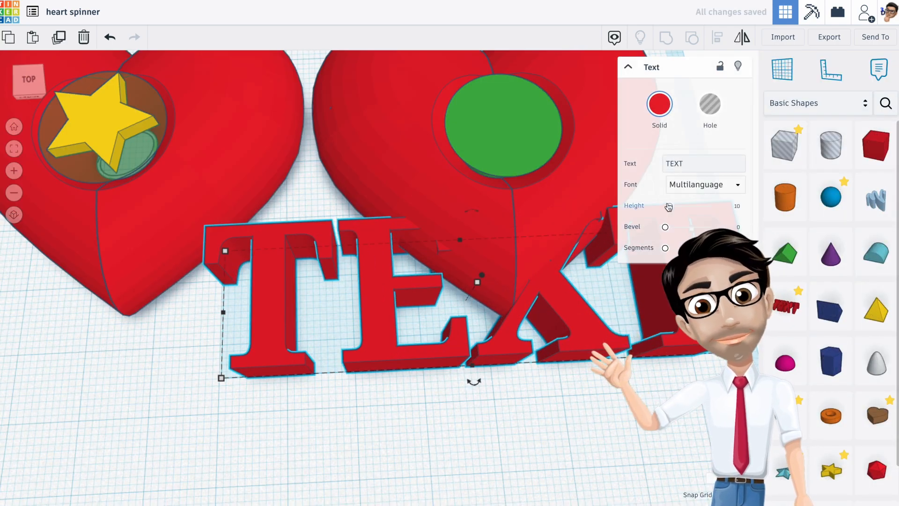
{"action": "left_click", "coordinate": [703, 163]}
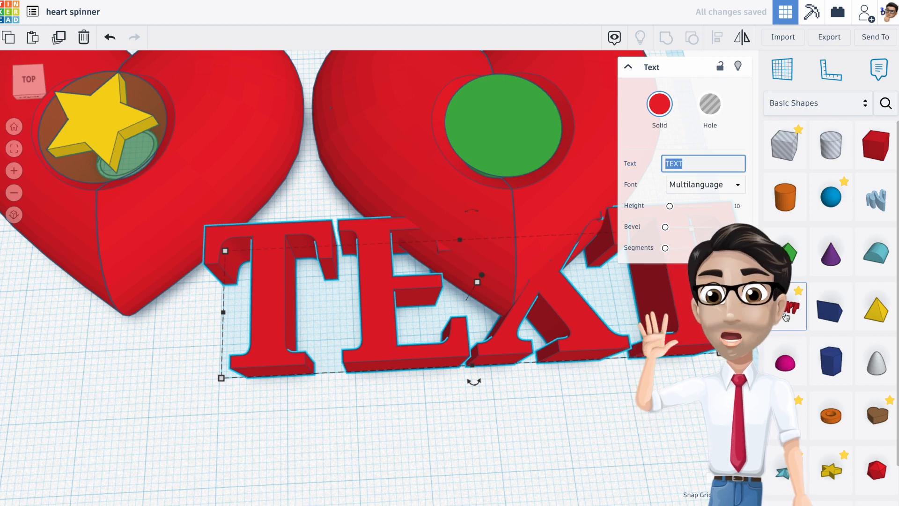
{"action": "type", "text": "a"}
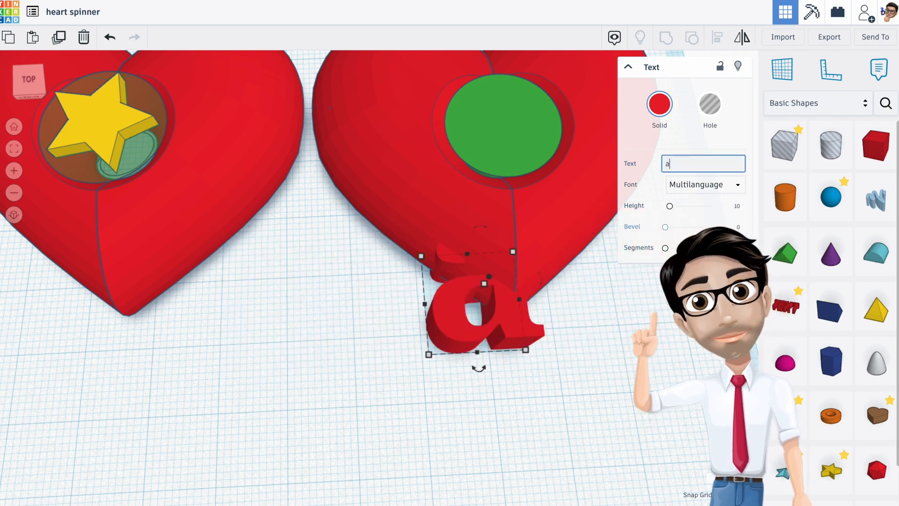
{"action": "type", "text": "A"}
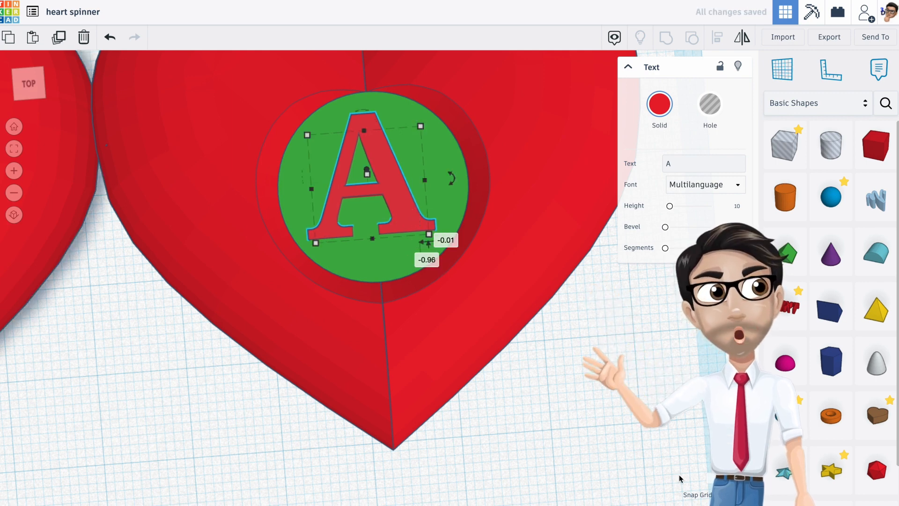
{"action": "mouse_move", "coordinate": [490, 268]}
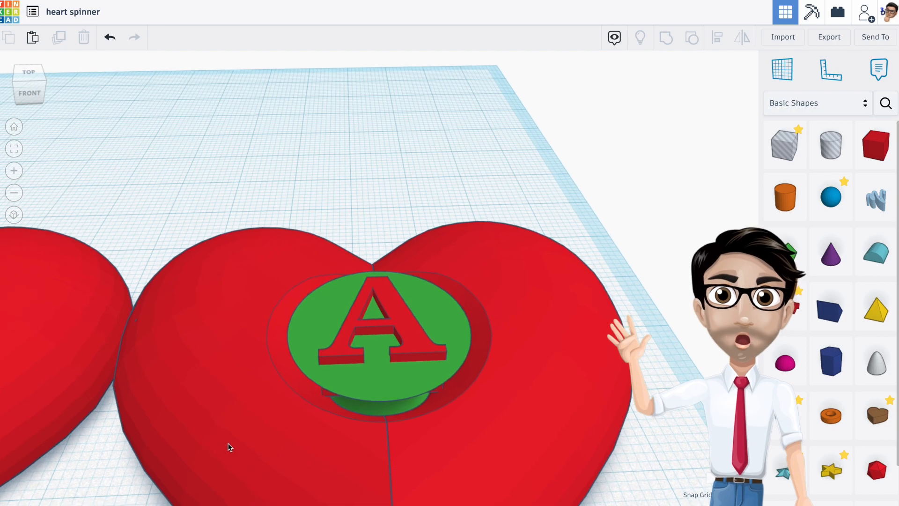
Step: View the heart from underneath using the view cube's bottom face
{"action": "left_click", "coordinate": [373, 344]}
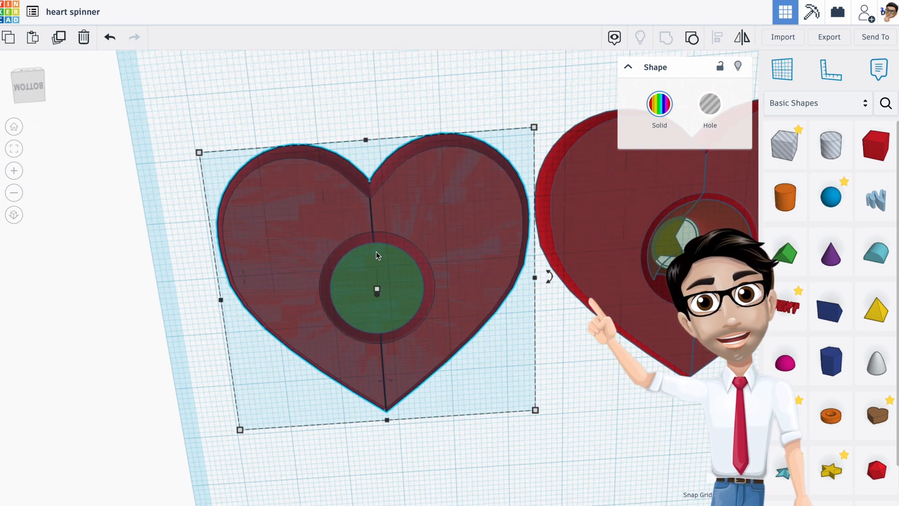
{"action": "mouse_move", "coordinate": [381, 247]}
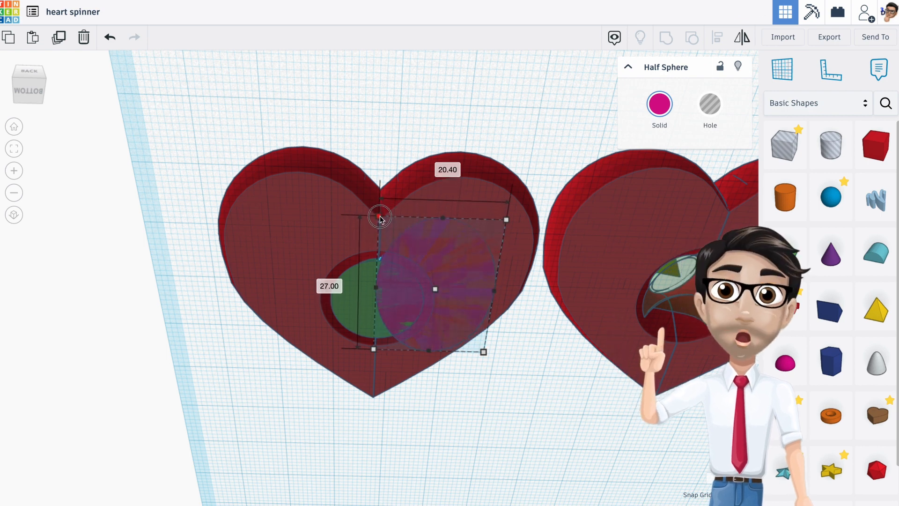
Step: Move the half sphere over the heart's hole and make it a hole
{"action": "left_click_drag", "start_coordinate": [378, 216], "coordinate": [378, 202]}
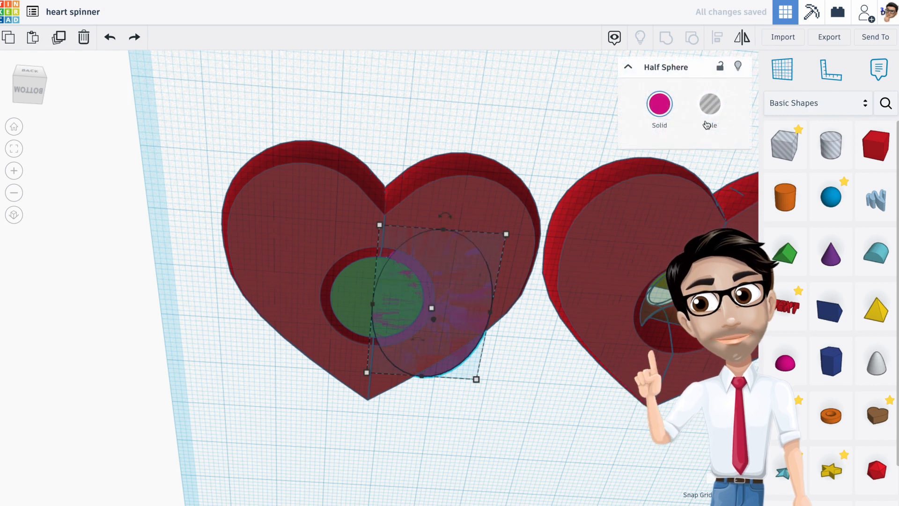
{"action": "left_click", "coordinate": [710, 104]}
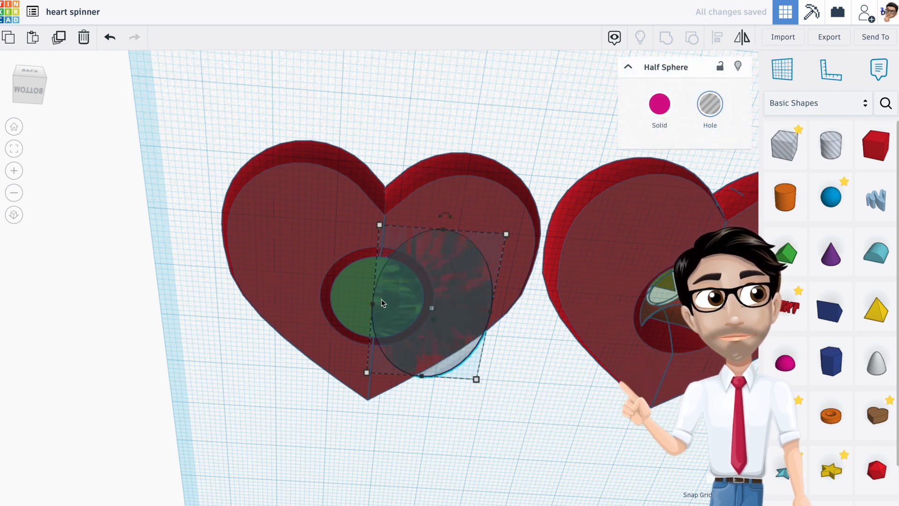